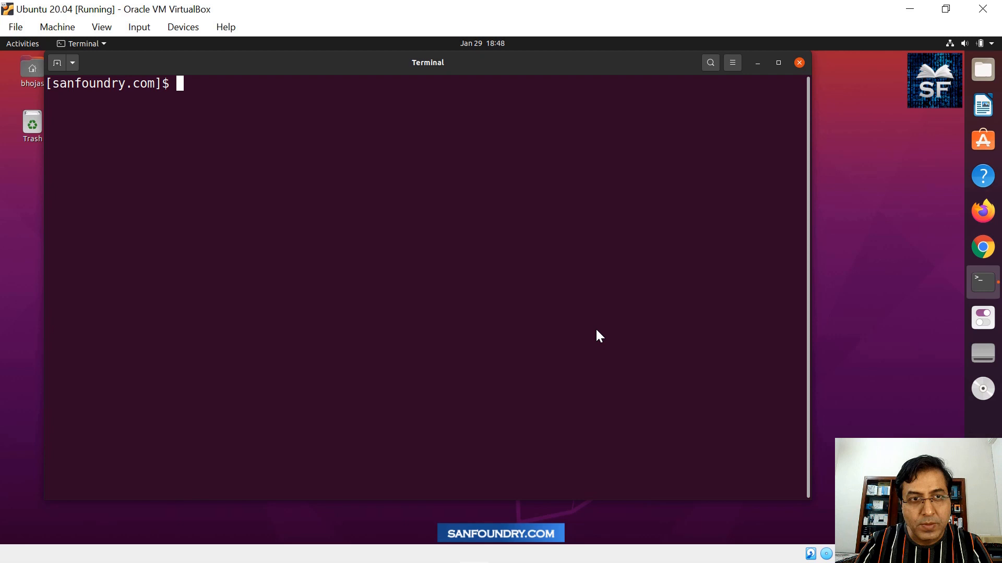
- List p11.c with cat and highlight its float f = 0.1 comparison code
{"action": "type", "text": "cat f"}
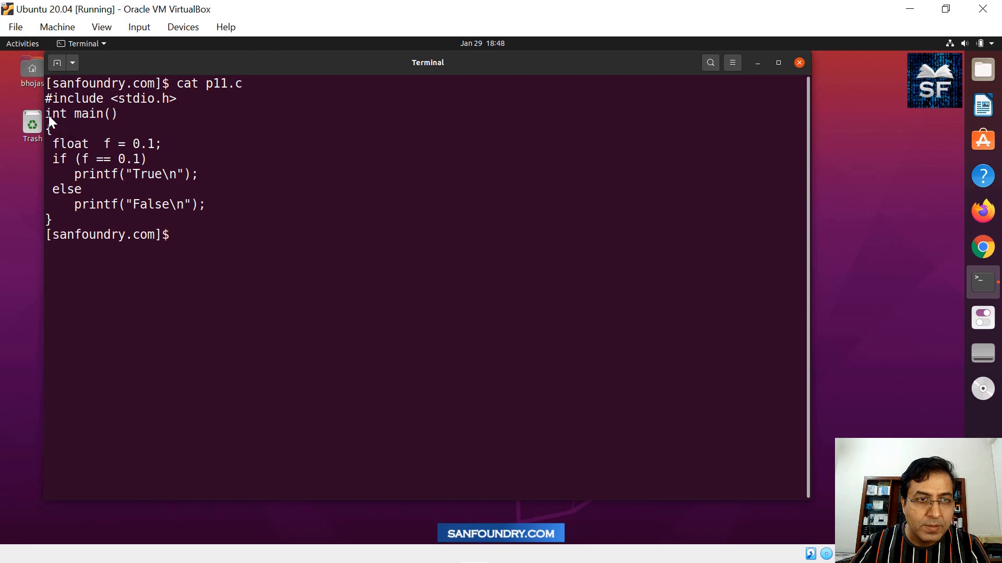
{"action": "left_click_drag", "start_coordinate": [51, 113], "coordinate": [172, 159]}
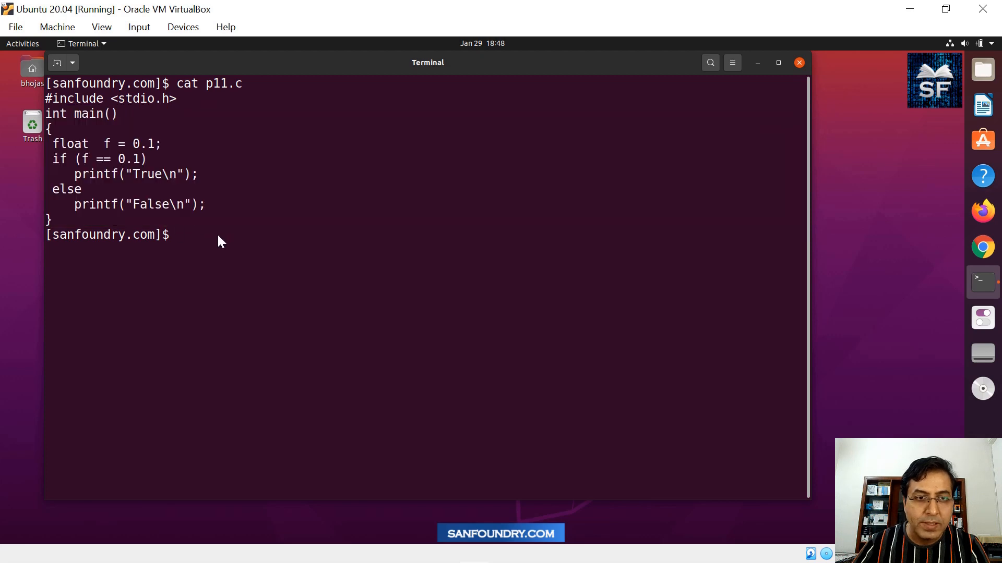
- Compile p11.c with cc, run a.out, and highlight the False output
{"action": "type", "text": "cc"}
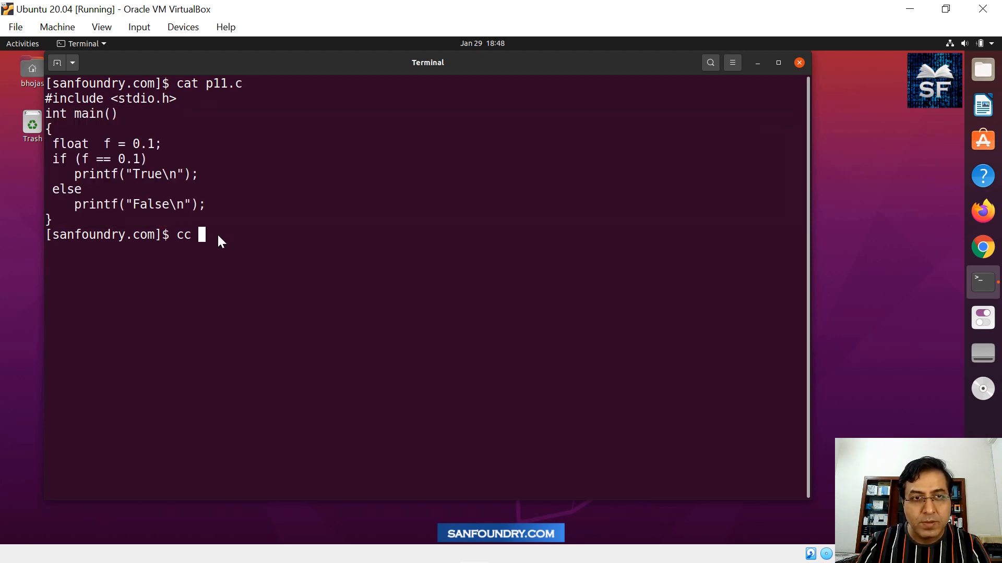
{"action": "type", "text": "p11.c"}
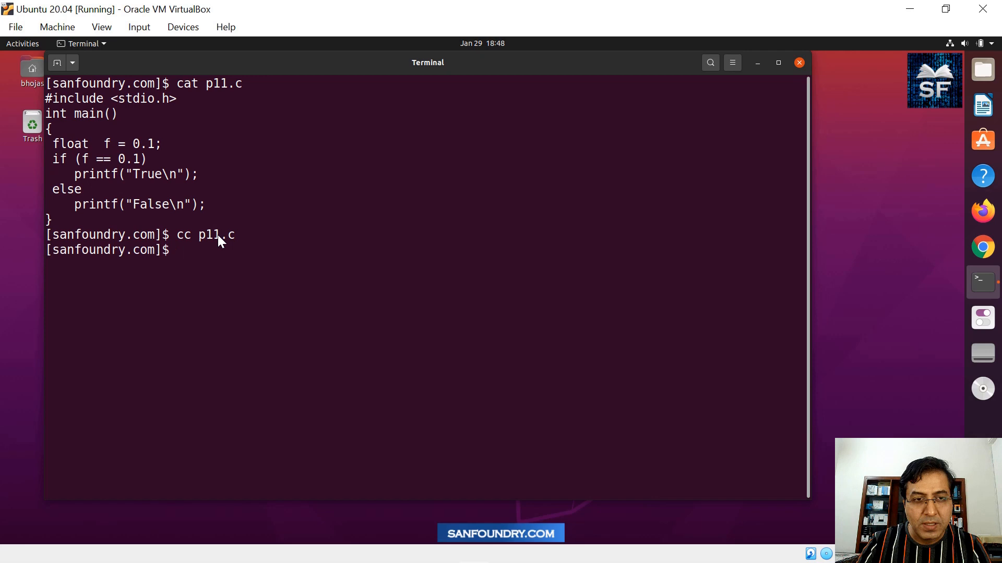
{"action": "type", "text": "a.out"}
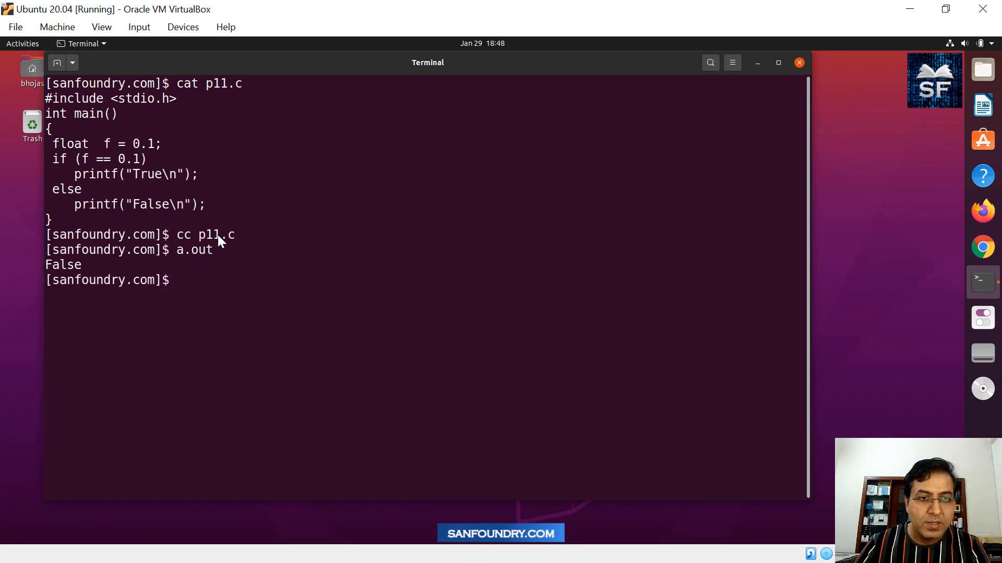
{"action": "double_click", "coordinate": [62, 265]}
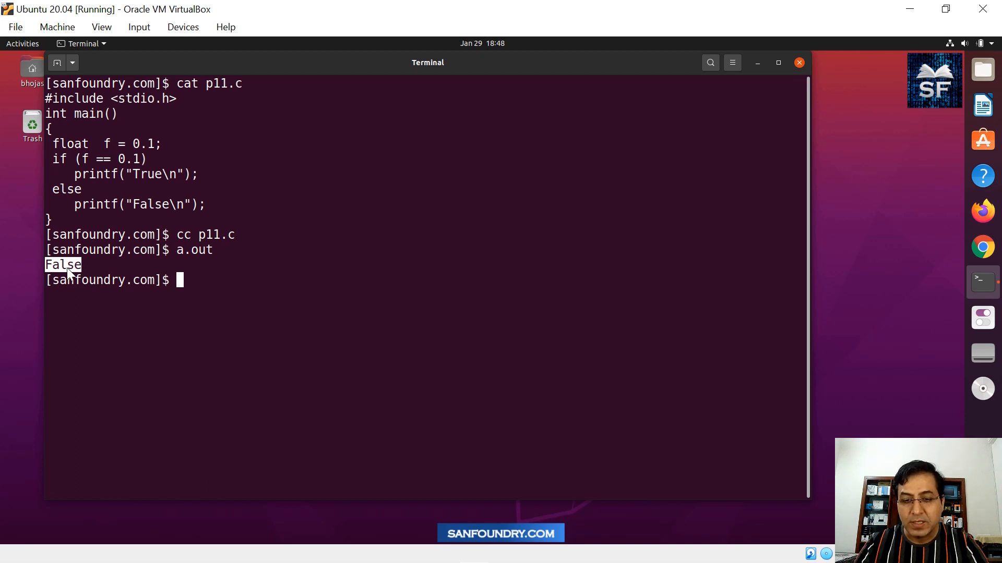
- Add a comment block below main reading 'f = 0.1 -> float or double data-type'
{"action": "type", "text": "cc p11.c"}
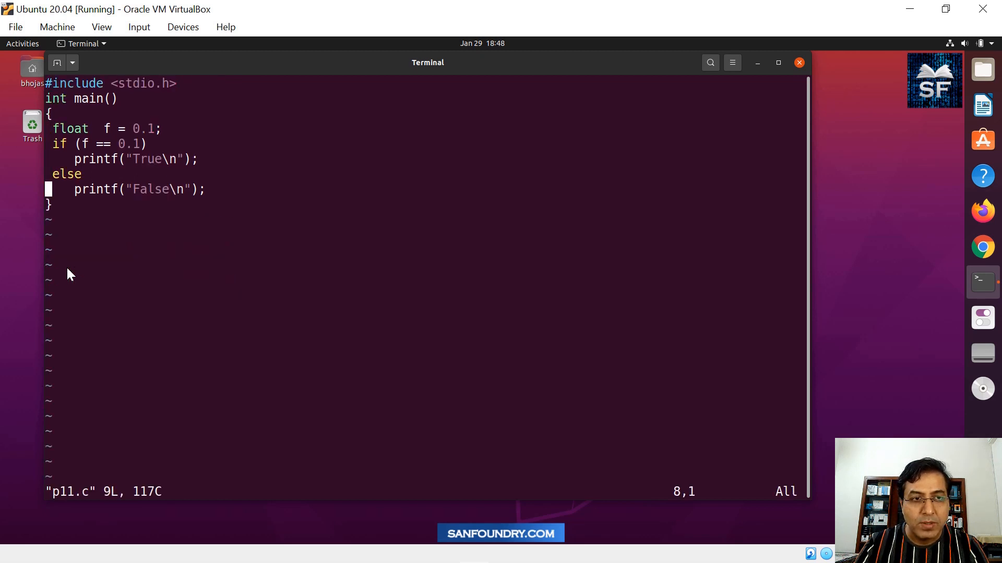
{"action": "type", "text": "/*"}
{"action": "type", "text": "*/"}
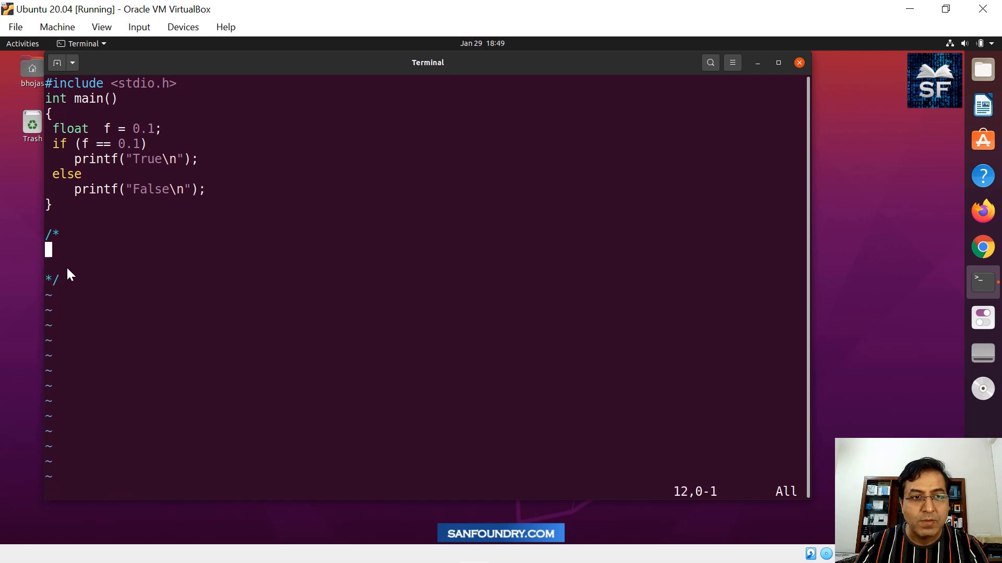
{"action": "key", "text": "i"}
{"action": "type", "text": "f ="}
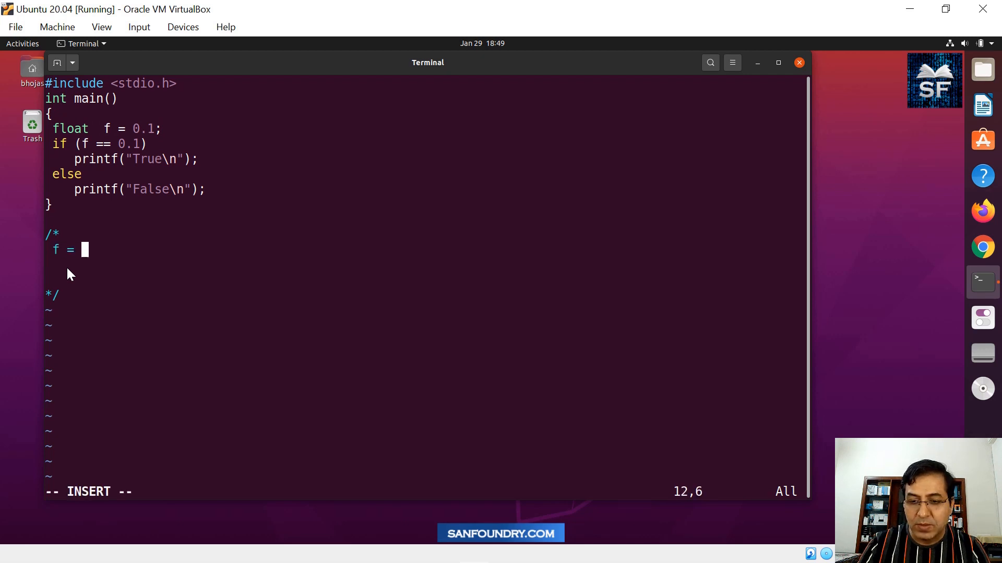
{"action": "type", "text": "0.1"}
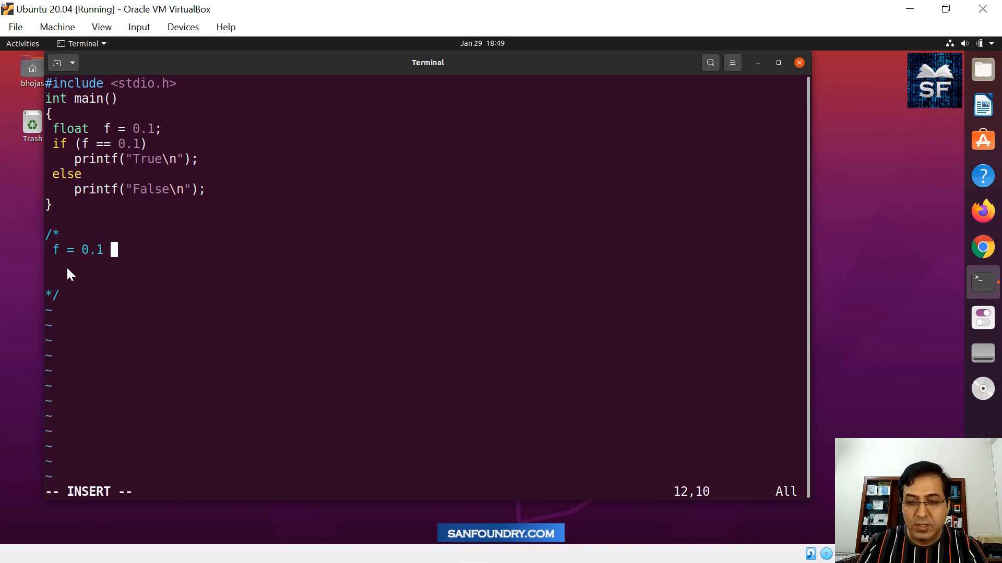
{"action": "type", "text": "-> floating or"}
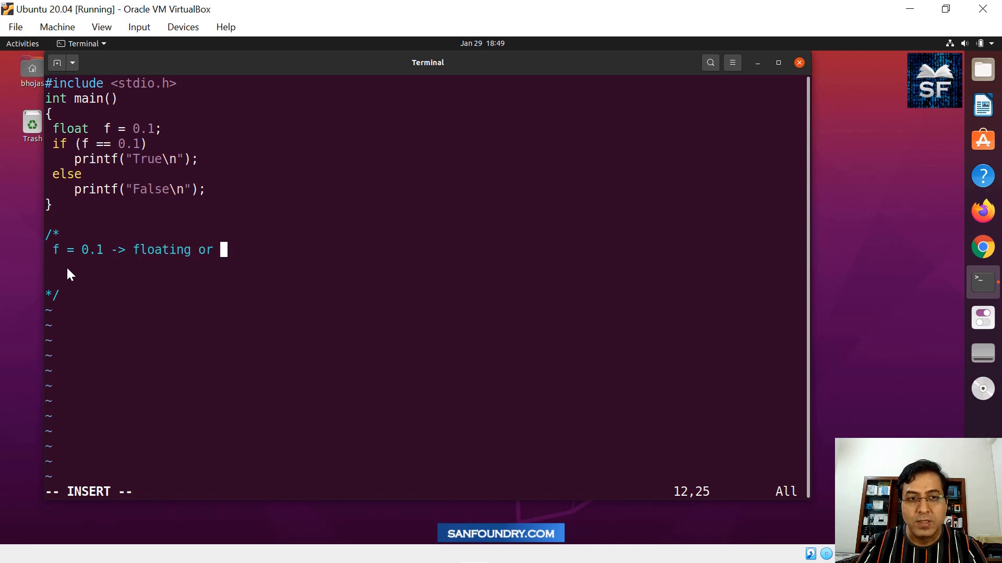
{"action": "type", "text": "double data-"}
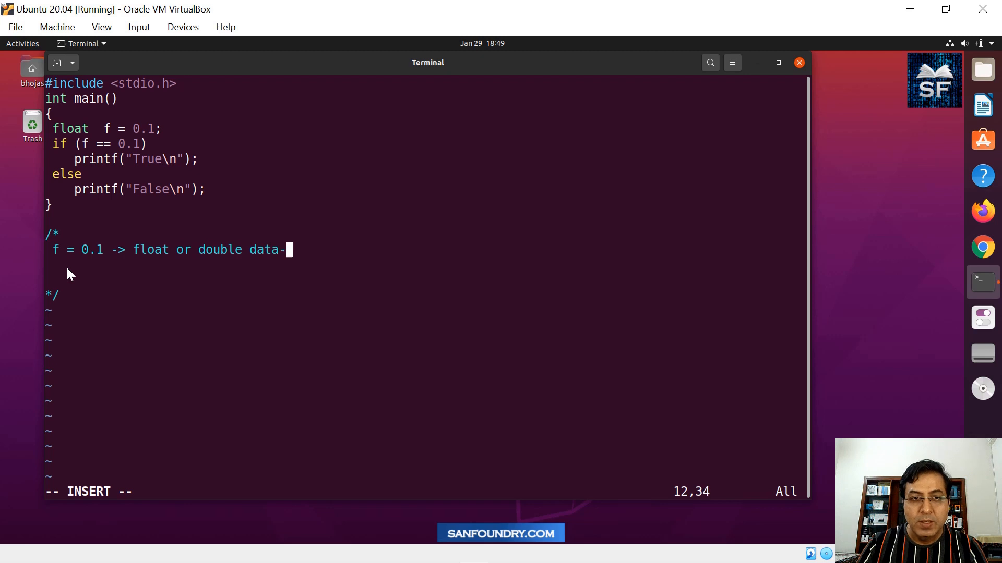
{"action": "type", "text": "type"}
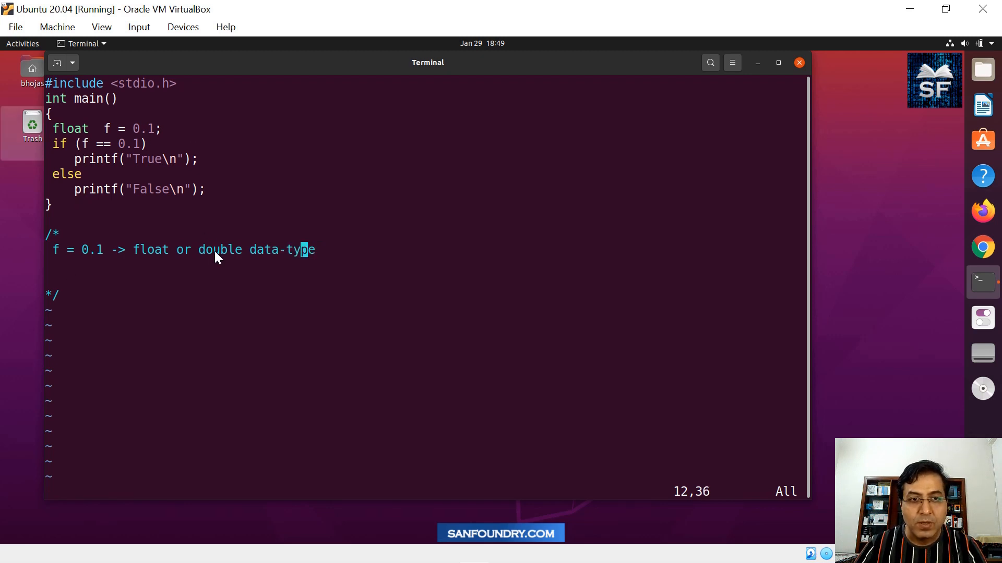
{"action": "double_click", "coordinate": [220, 250]}
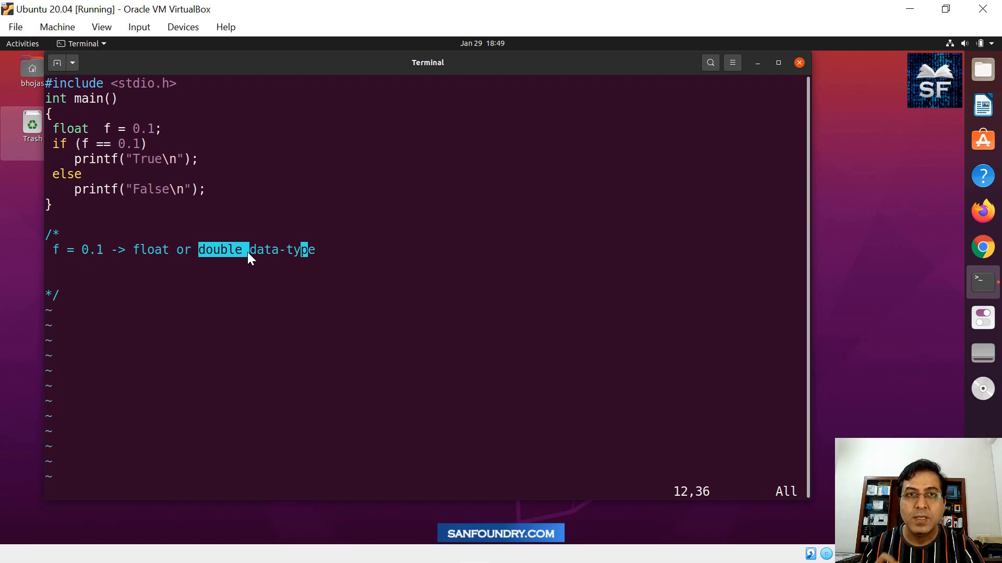
{"action": "mouse_move", "coordinate": [157, 242]}
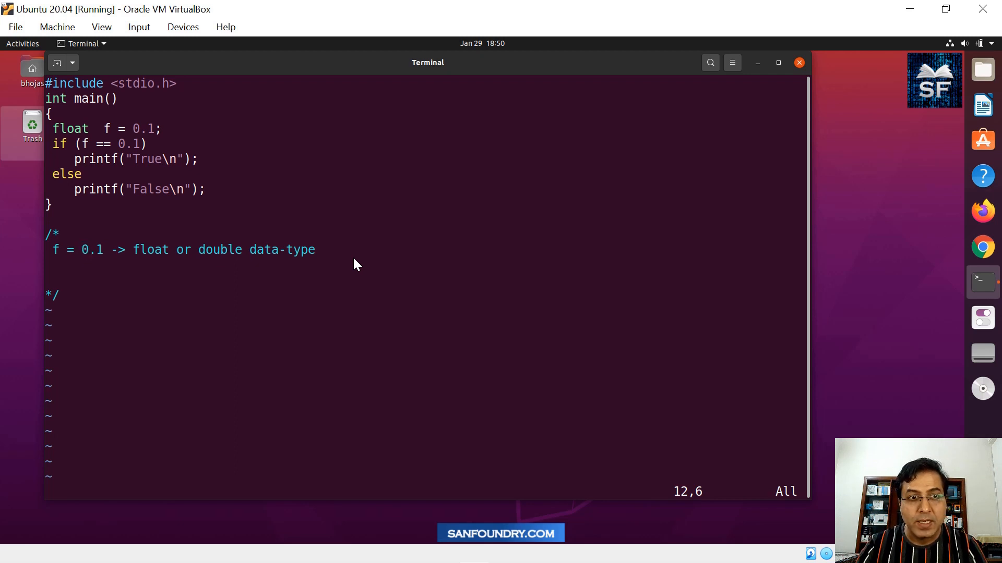
- Add the comment line 'double is 8-bytes (64 bit)'
{"action": "type", "text": "db"}
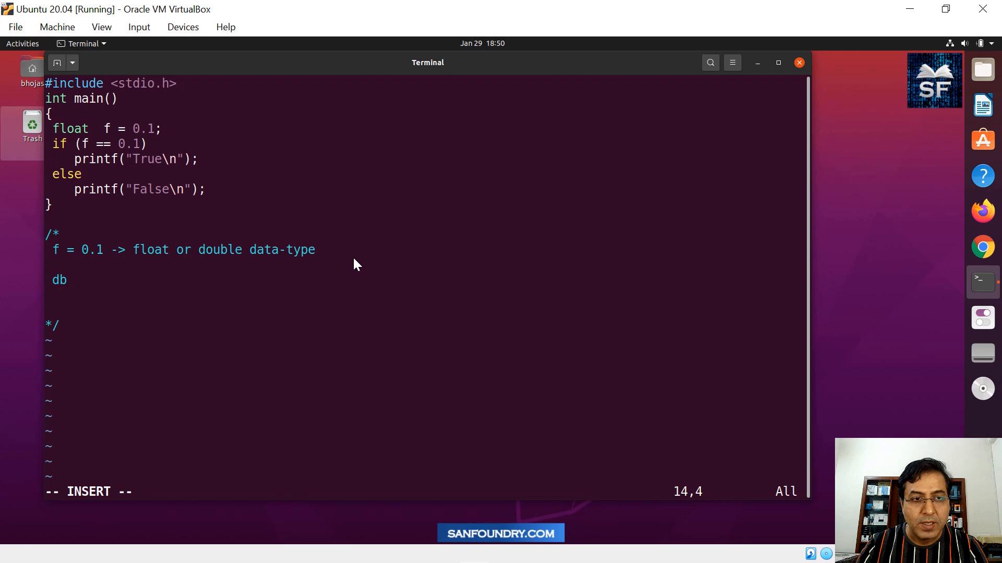
{"action": "type", "text": "ouble is 8-b"}
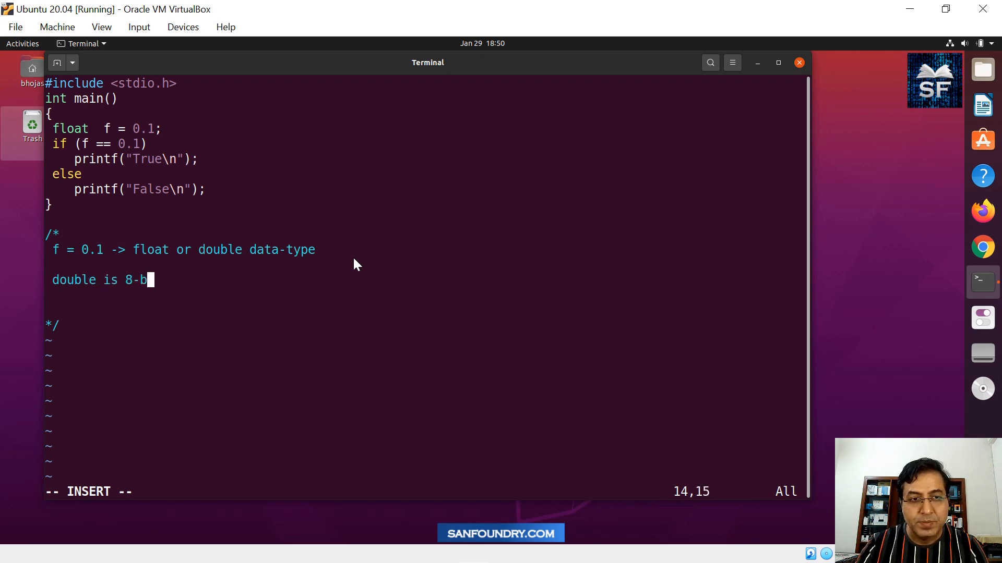
{"action": "type", "text": "yte"}
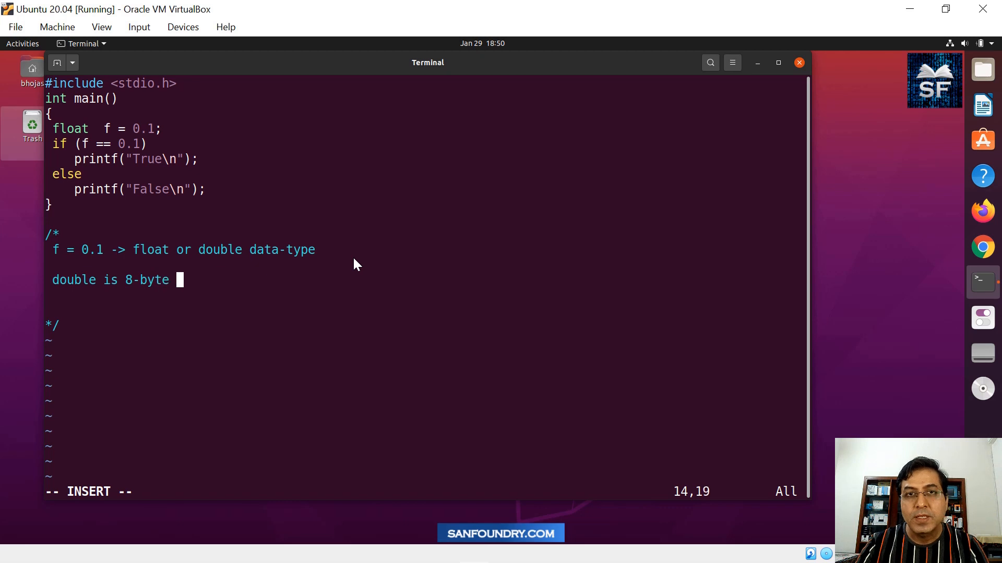
{"action": "type", "text": "(64"}
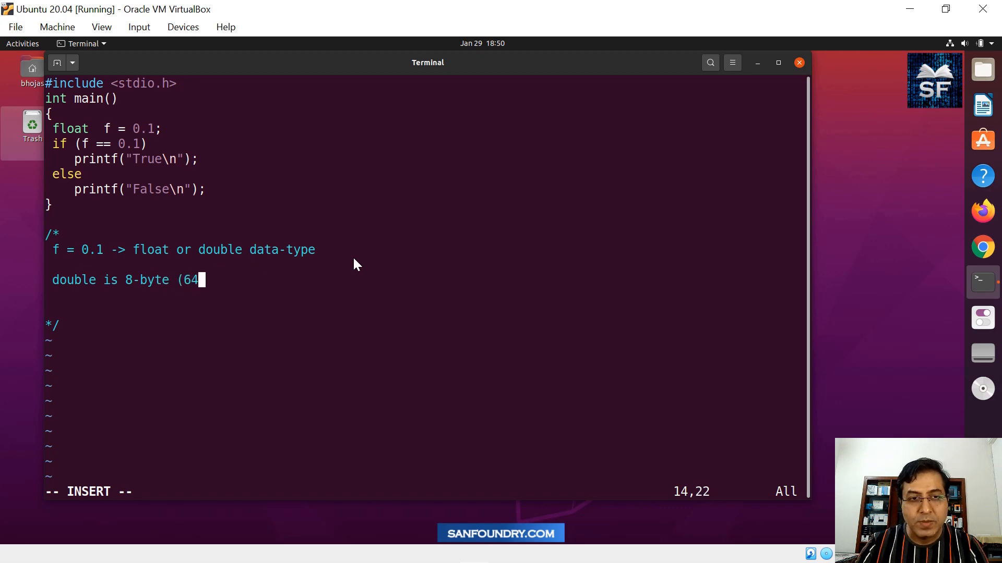
{"action": "type", "text": "bit)"}
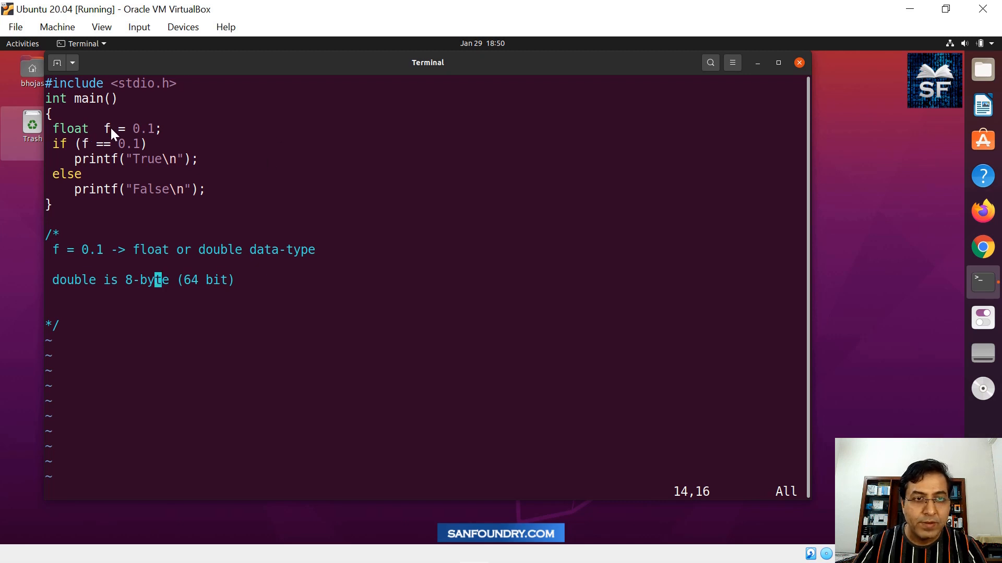
{"action": "mouse_move", "coordinate": [282, 208]}
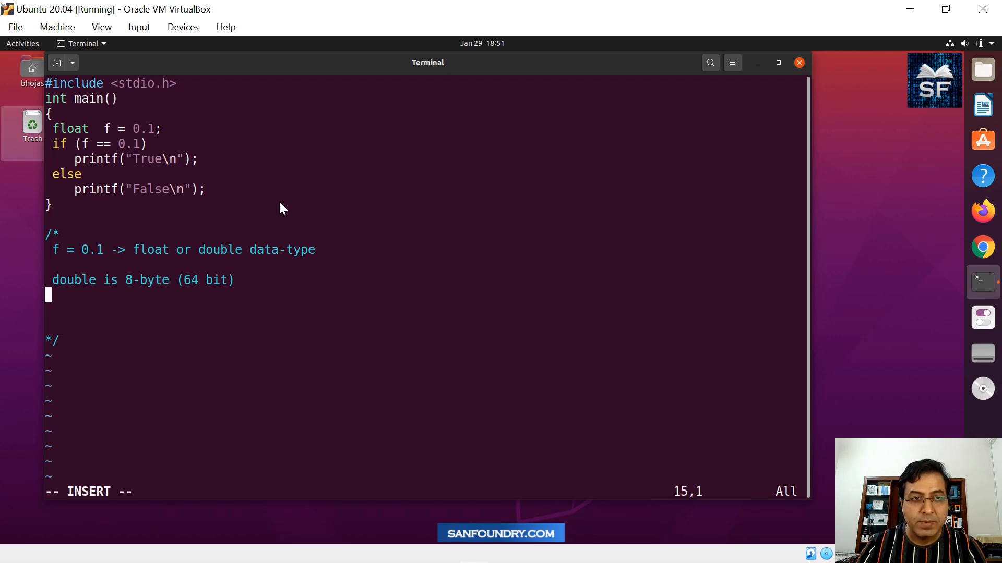
- Add the comment line 'float is 4-bytes (32 bit)'
{"action": "type", "text": "float is"}
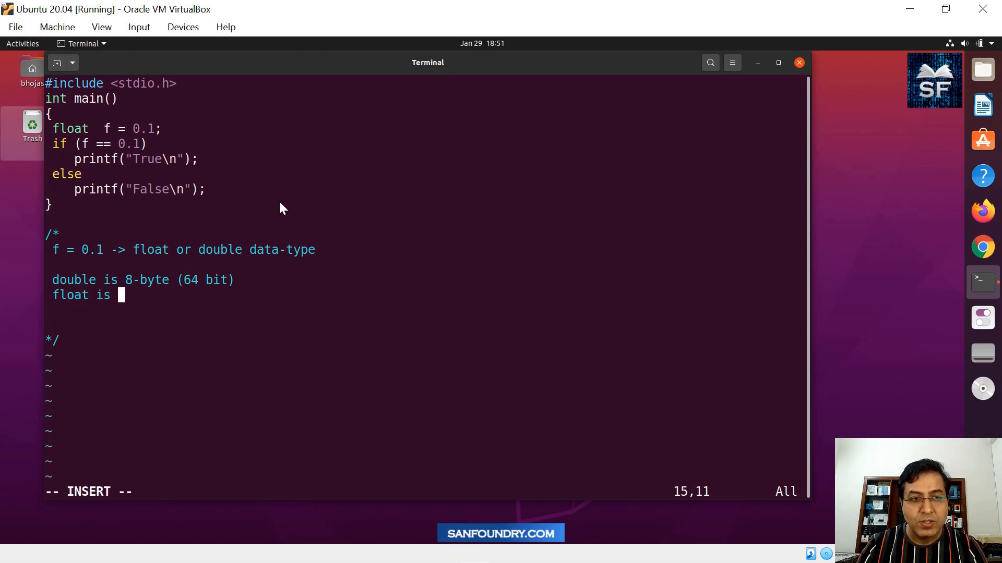
{"action": "type", "text": "4-b"}
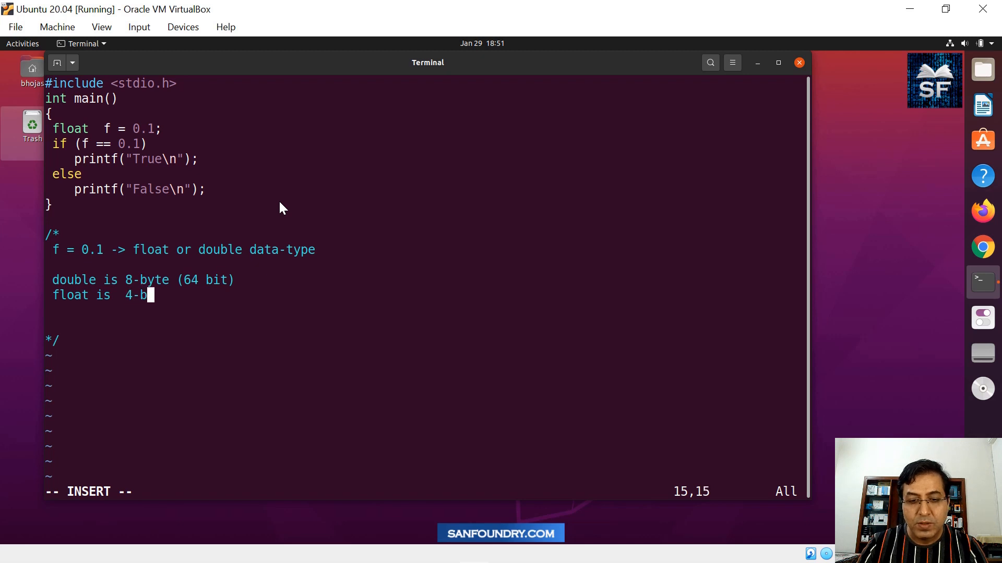
{"action": "type", "text": "yte"}
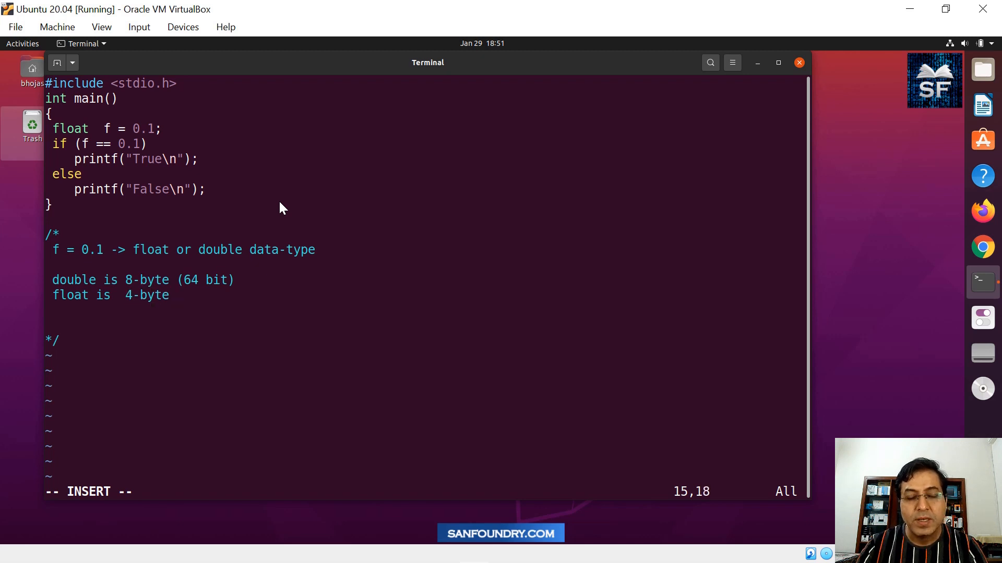
{"action": "type", "text": "s (32 bit"}
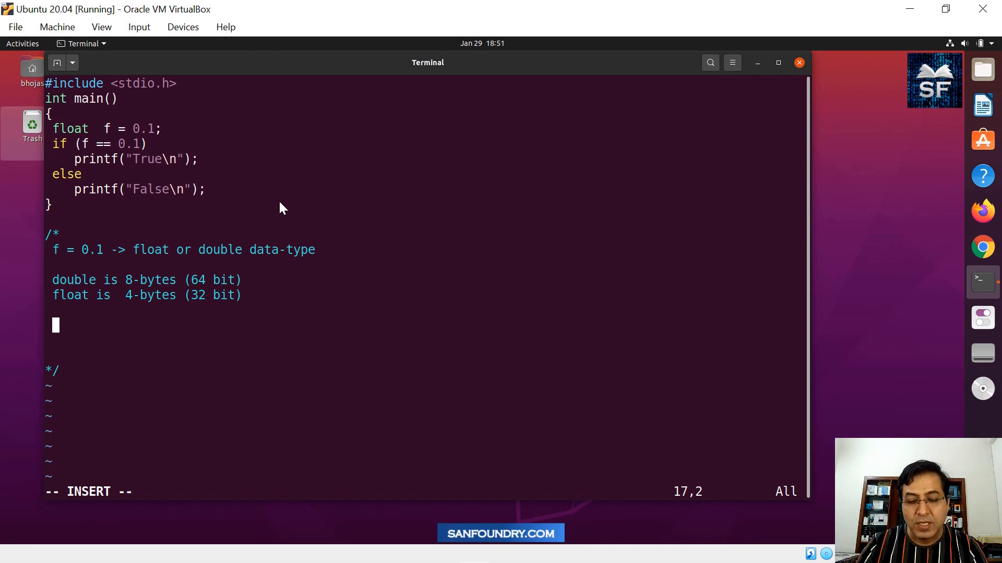
- Write the comment line 'operand1 <-- operator --> operand2', fixing a typo along the way
{"action": "type", "text": "operand1 <op"}
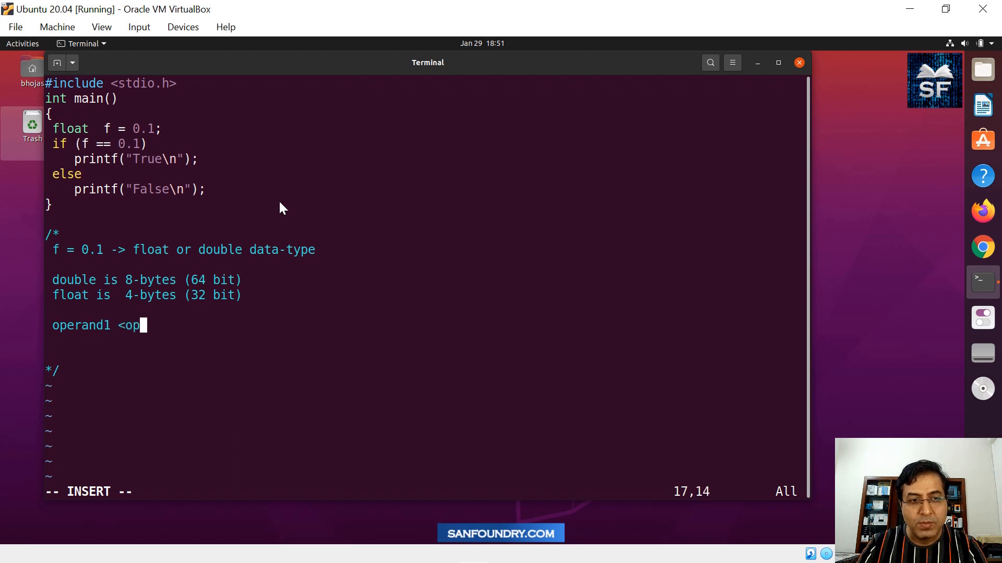
{"action": "key", "text": "BackSpace"}
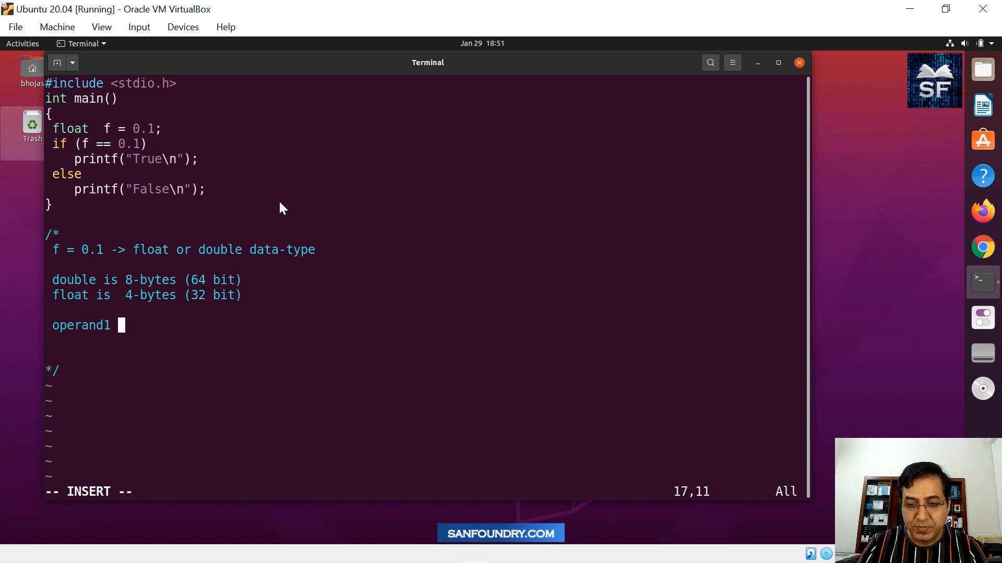
{"action": "type", "text": "<"}
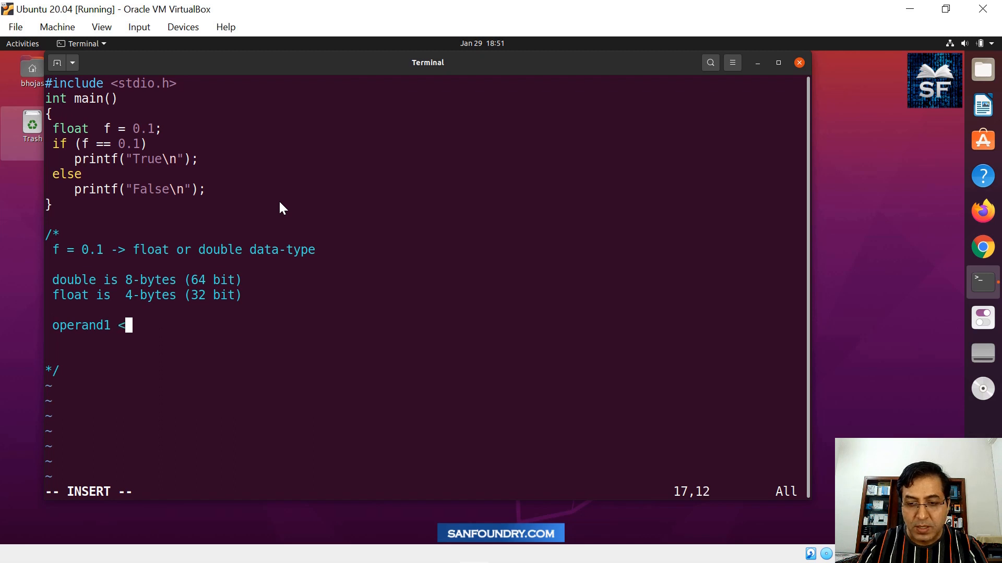
{"action": "type", "text": "- oper"}
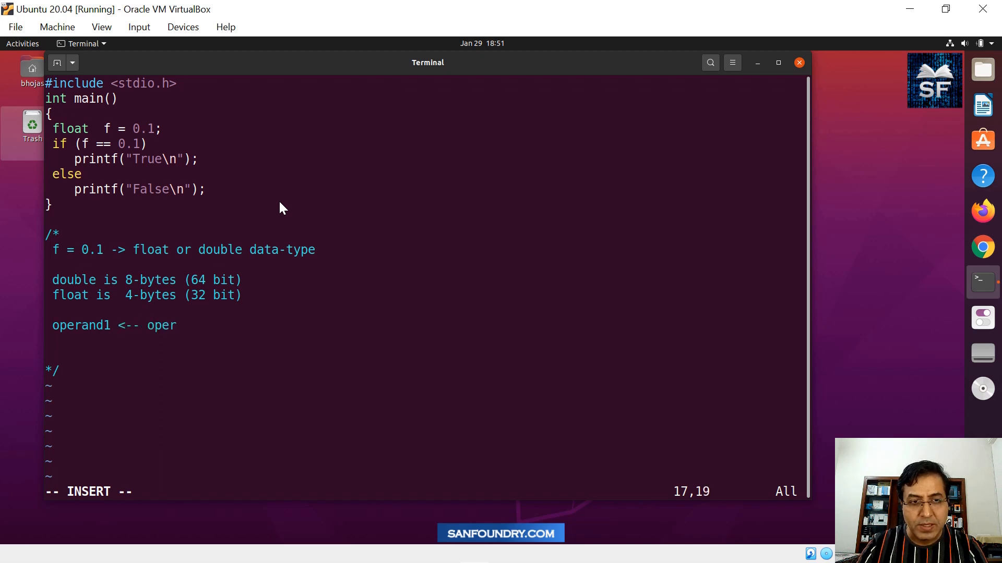
{"action": "type", "text": "ator --"}
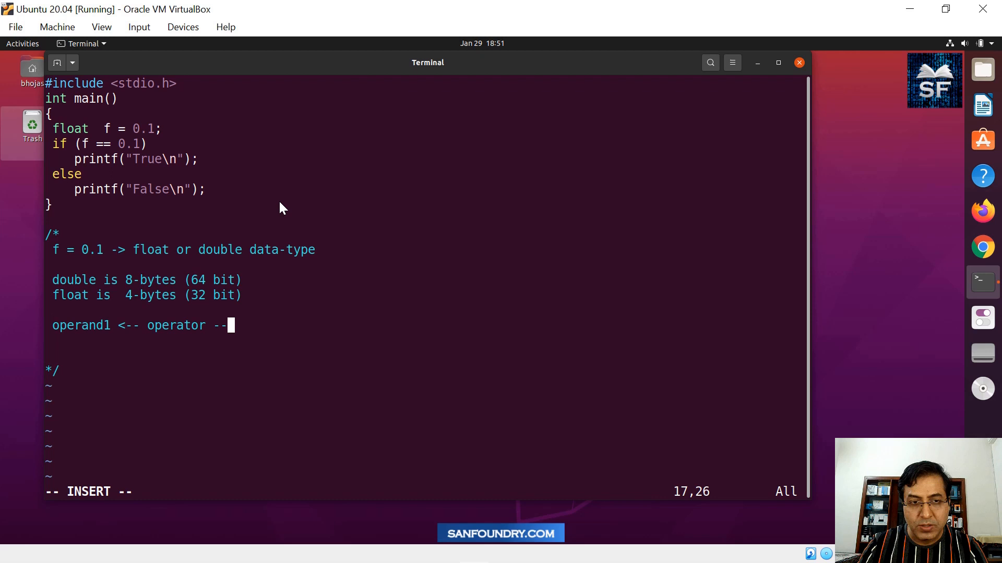
{"action": "type", "text": ">"}
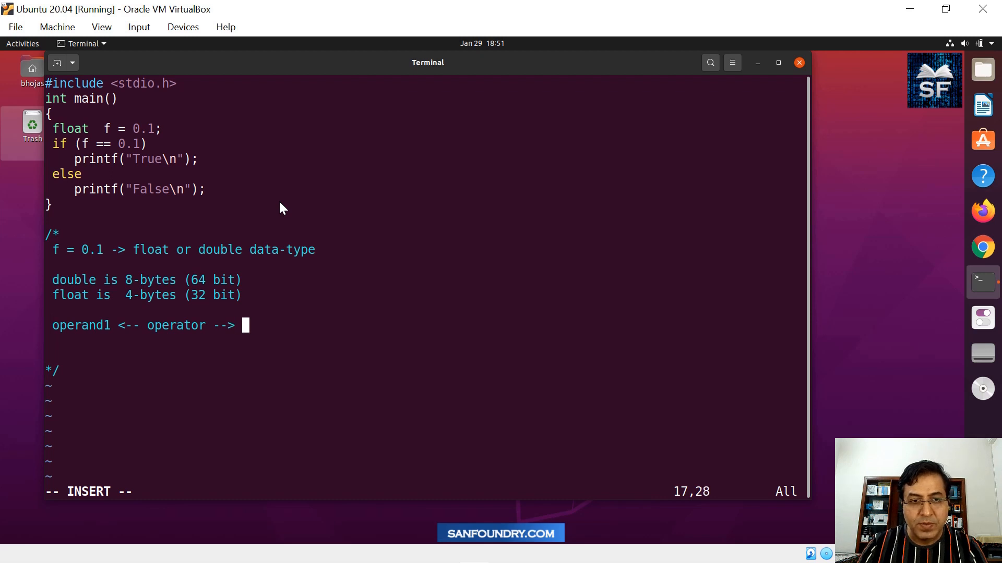
{"action": "type", "text": "operand2"}
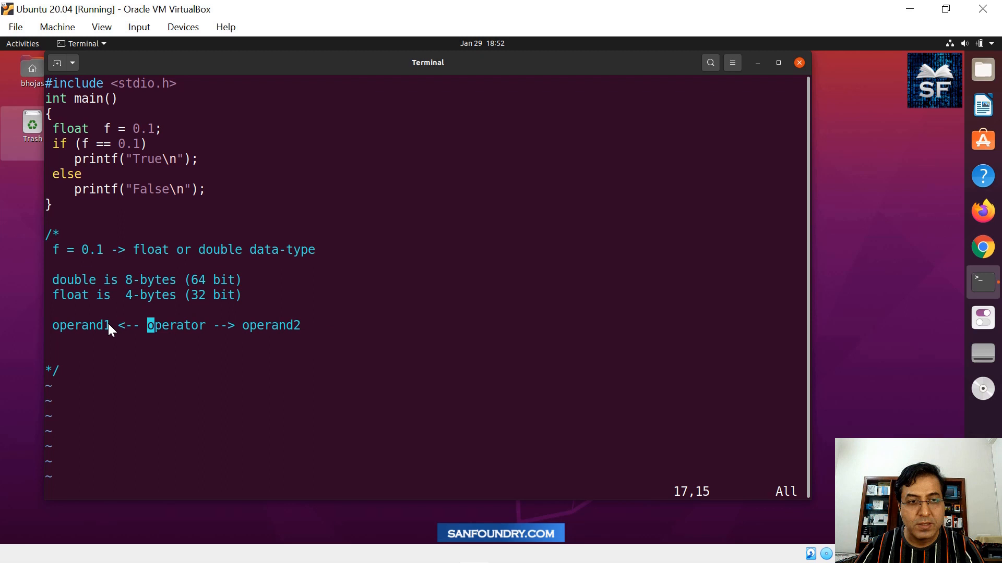
- Highlight operand1, then add 'float (0.1) promoted double (0.1) == double (0.1)' to the comment
{"action": "double_click", "coordinate": [80, 325]}
{"action": "type", "text": "f"}
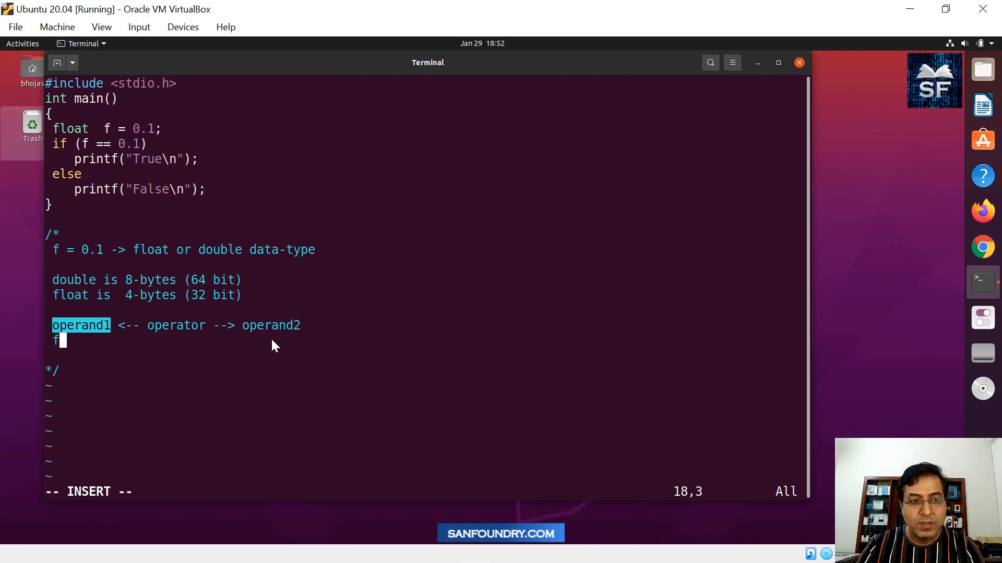
{"action": "type", "text": "loat ("}
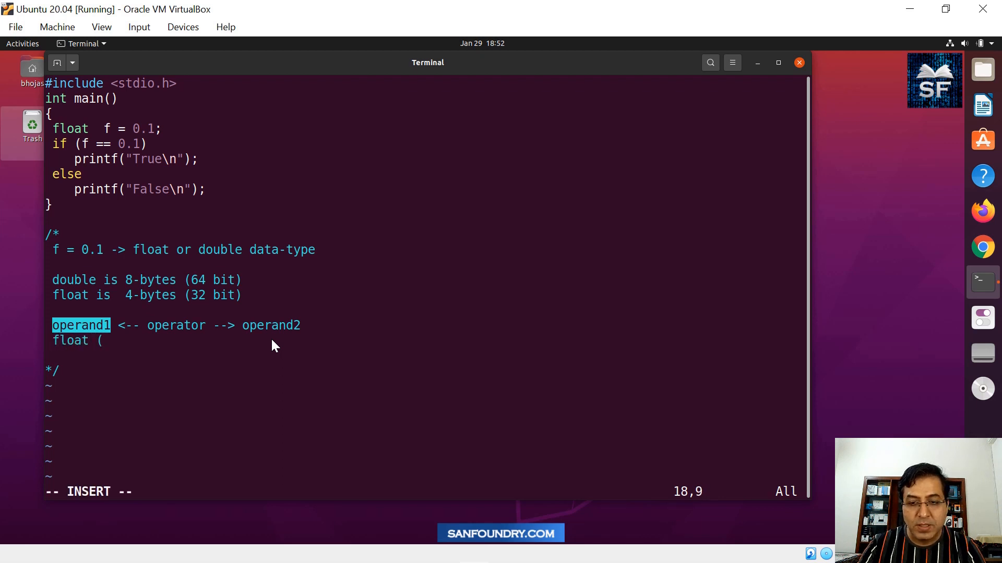
{"action": "type", "text": "0.1"}
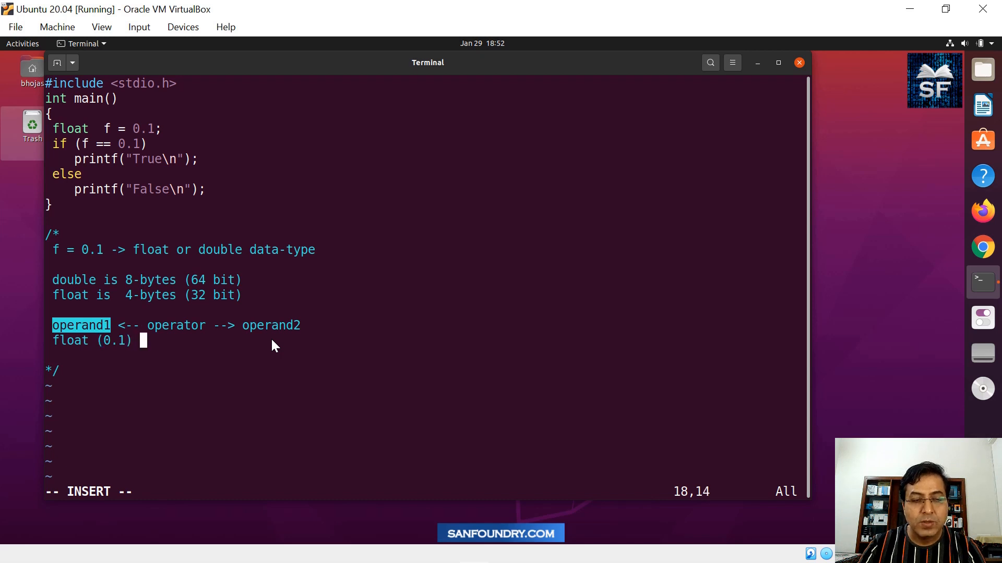
{"action": "type", "text": "double ("}
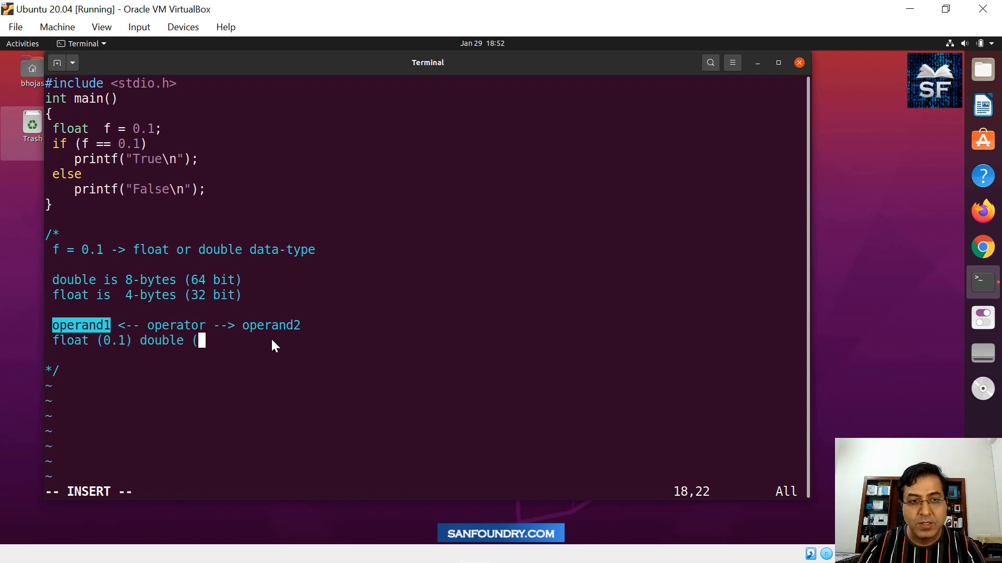
{"action": "type", "text": "0.1)"}
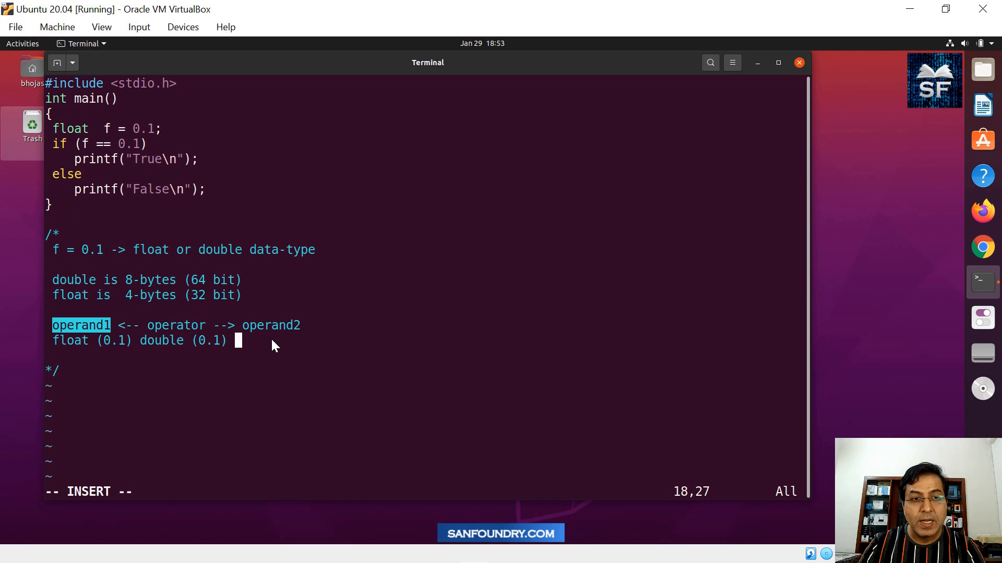
{"action": "mouse_move", "coordinate": [122, 160]}
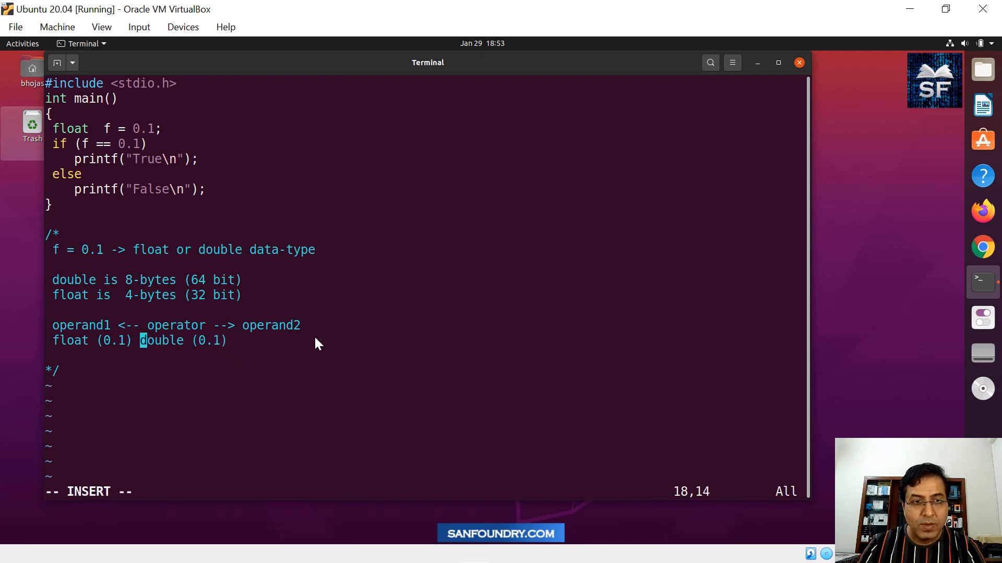
{"action": "type", "text": "promoted"}
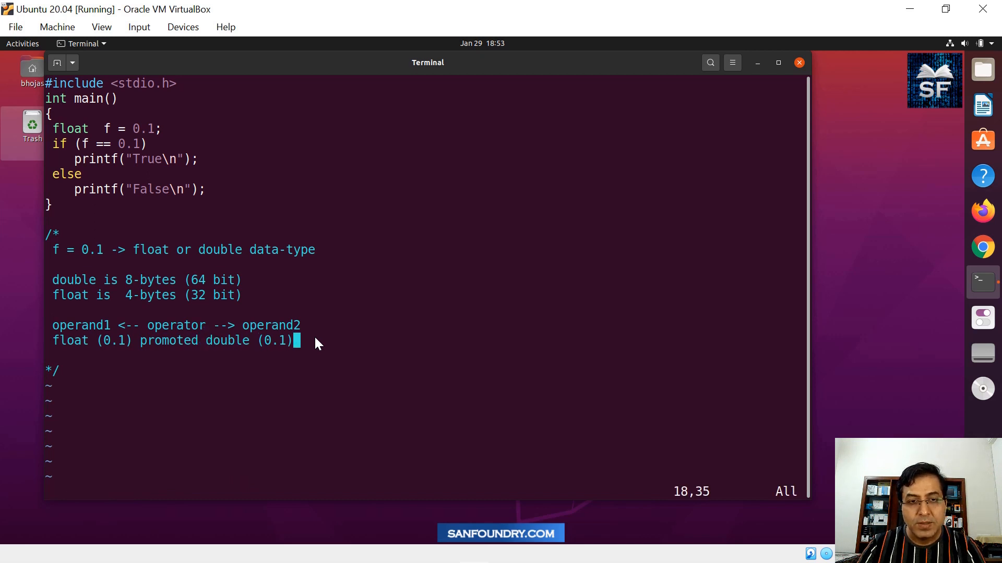
{"action": "type", "text": "=="}
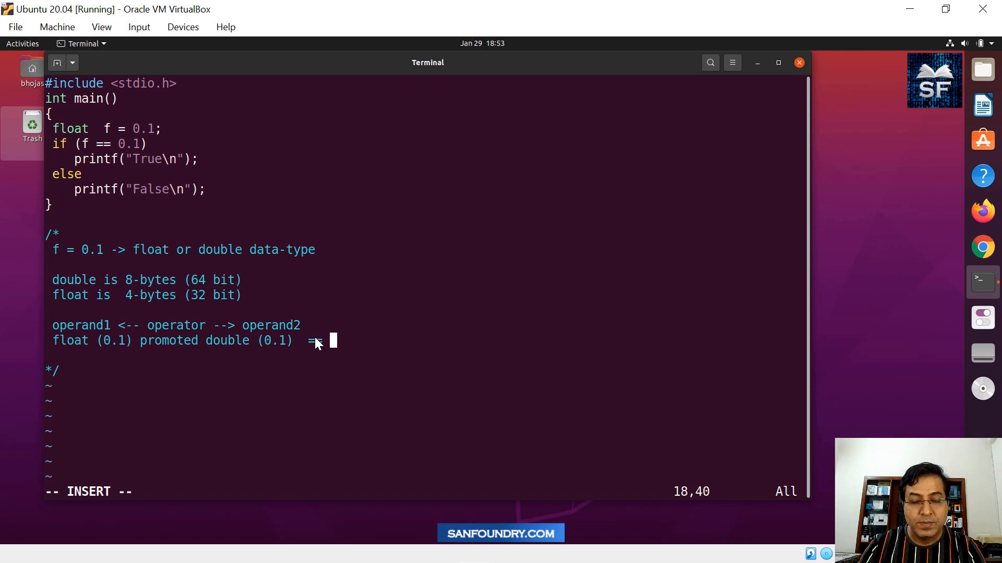
{"action": "type", "text": "double ("}
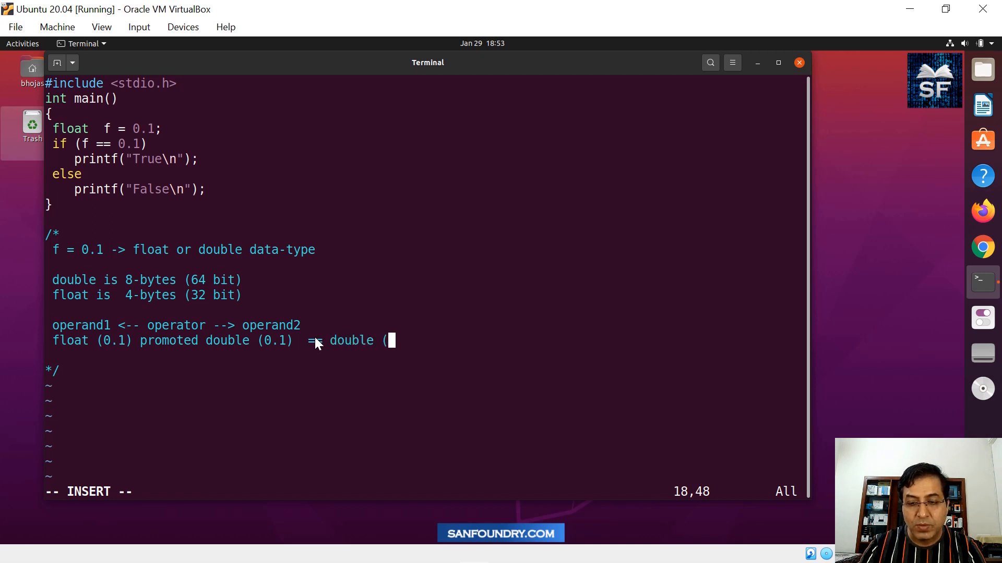
{"action": "type", "text": ".1"}
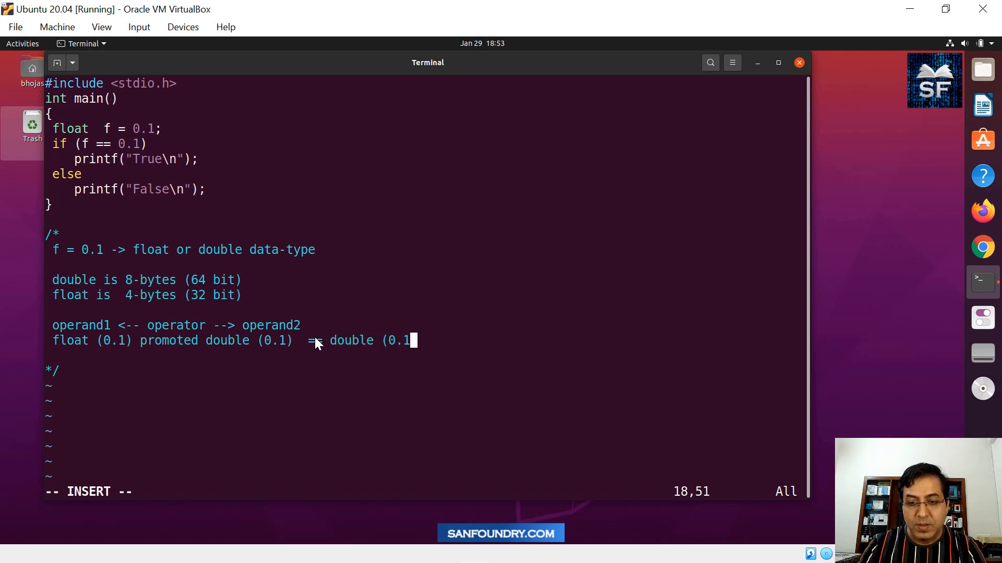
{"action": "key", "text": "Escape"}
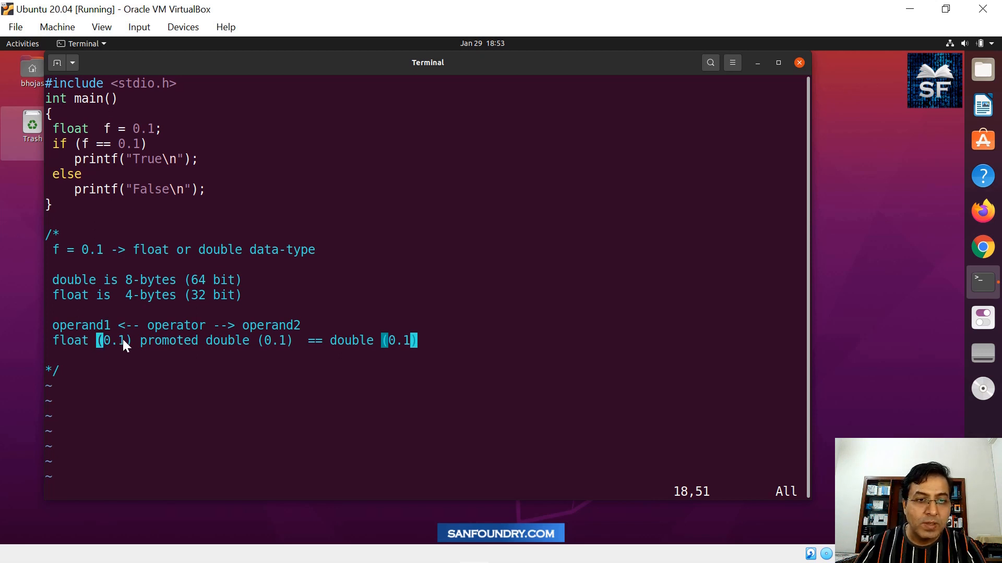
- Highlight '(0.1) promoted double (0.1)' in the comment and save p11.c
{"action": "left_click_drag", "start_coordinate": [97, 341], "coordinate": [292, 341]}
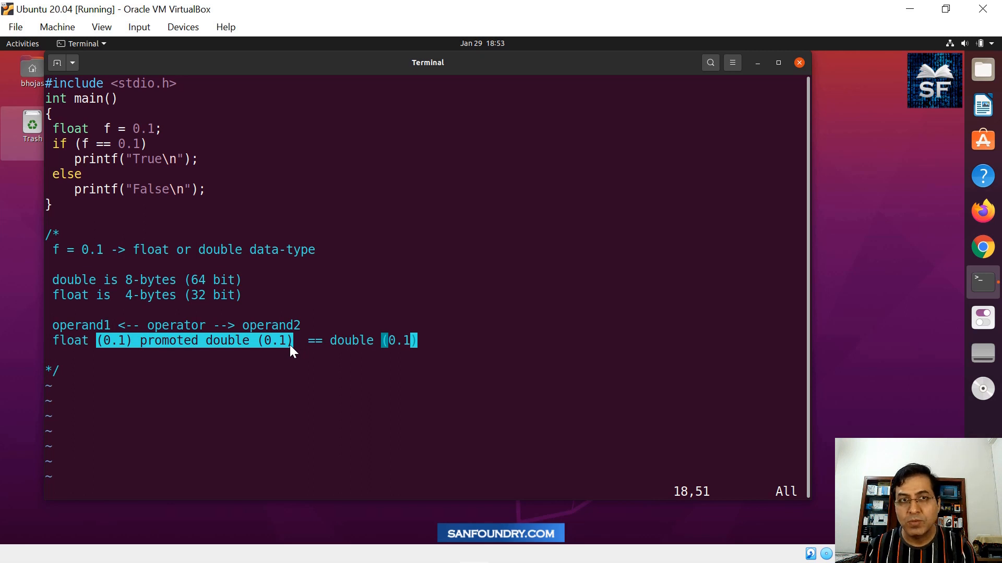
{"action": "mouse_move", "coordinate": [288, 347]}
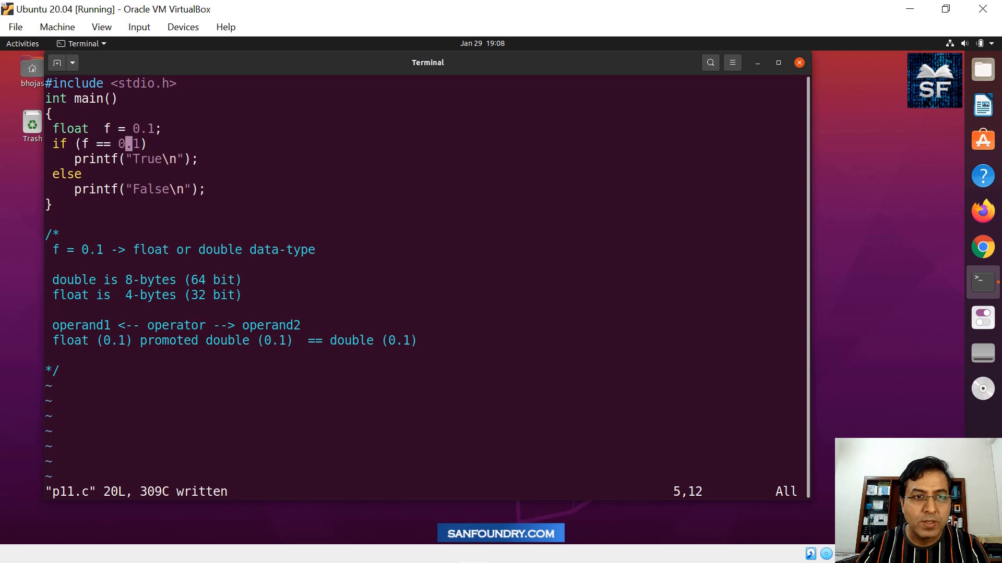
- Add an f suffix to the compared 0.1, then recompile and run to print True
{"action": "key", "text": "Right"}
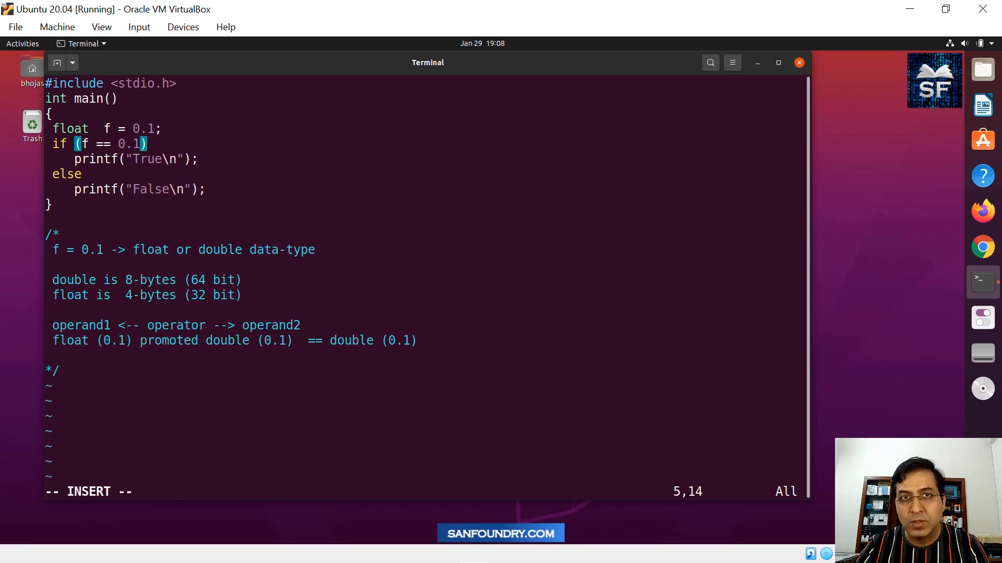
{"action": "type", "text": "f"}
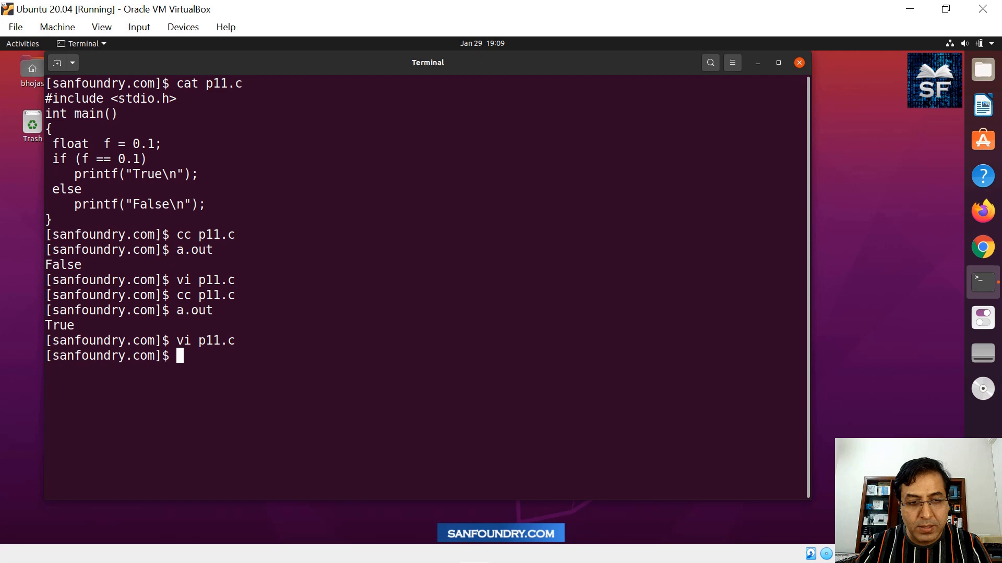
{"action": "type", "text": "cc p11.c"}
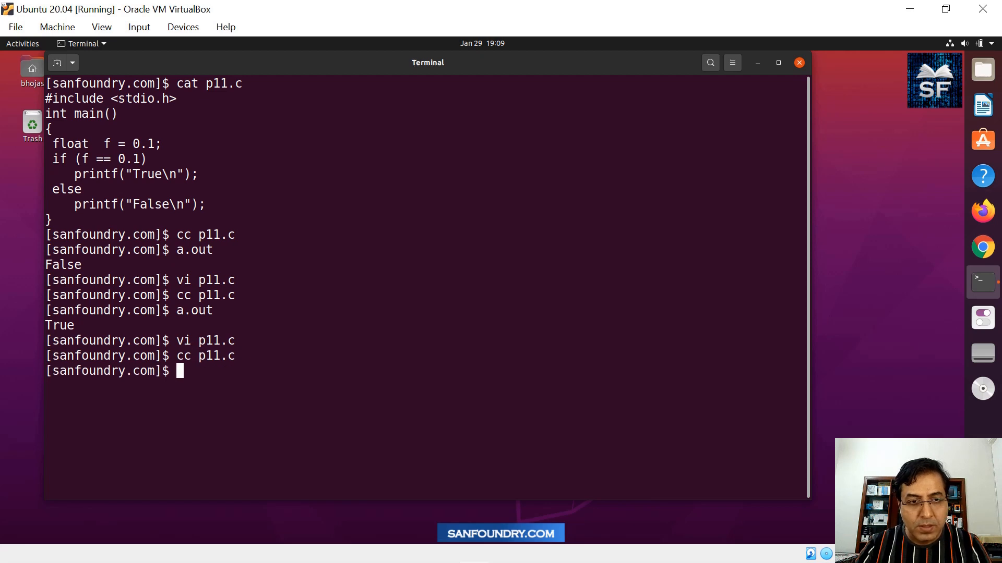
{"action": "type", "text": "a.out"}
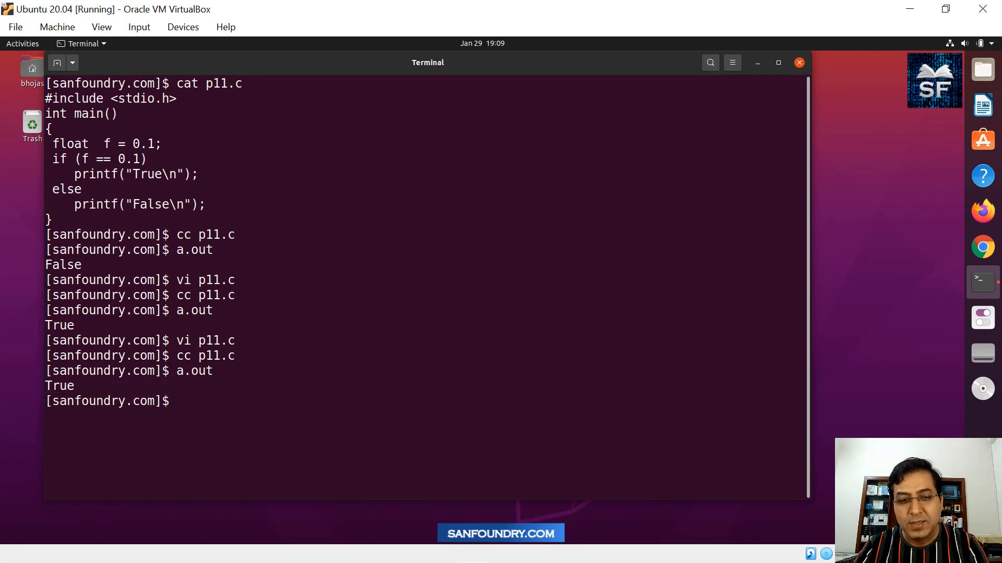
{"action": "type", "text": "vi p11.c"}
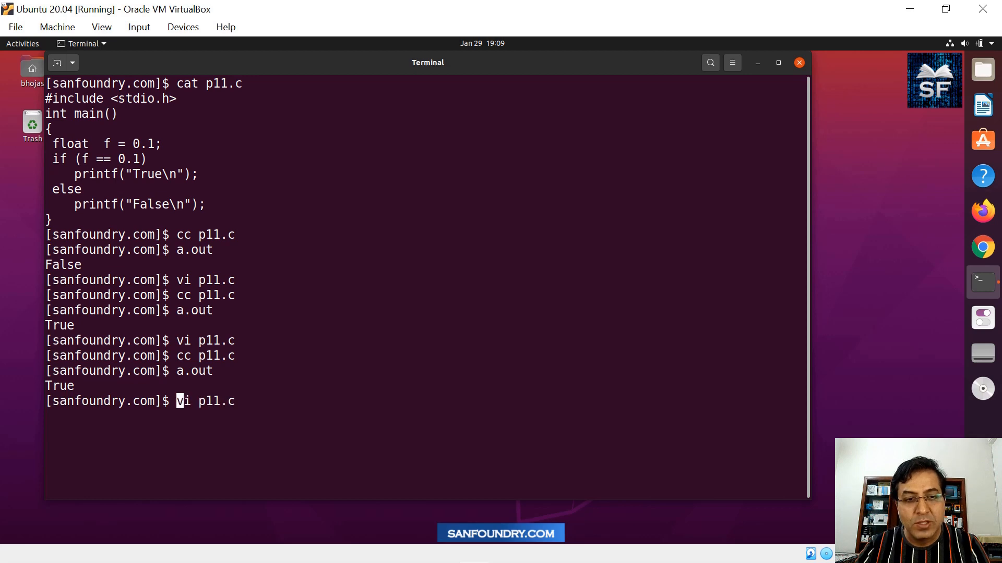
- Declare f as double, recompile and run to print True, then reopen p11.c
{"action": "key", "text": "Return"}
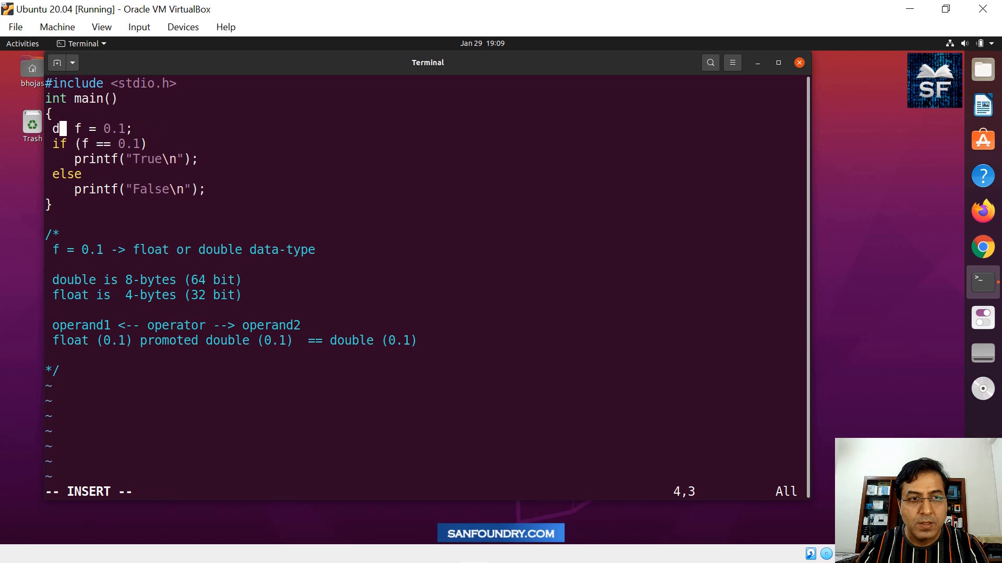
{"action": "type", "text": "ouble"}
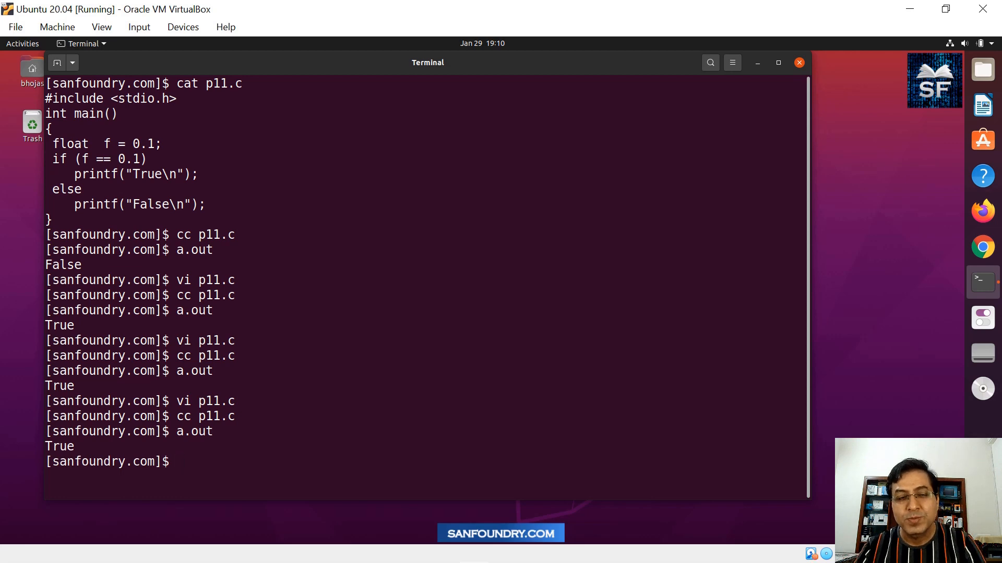
{"action": "type", "text": "vi p11.c"}
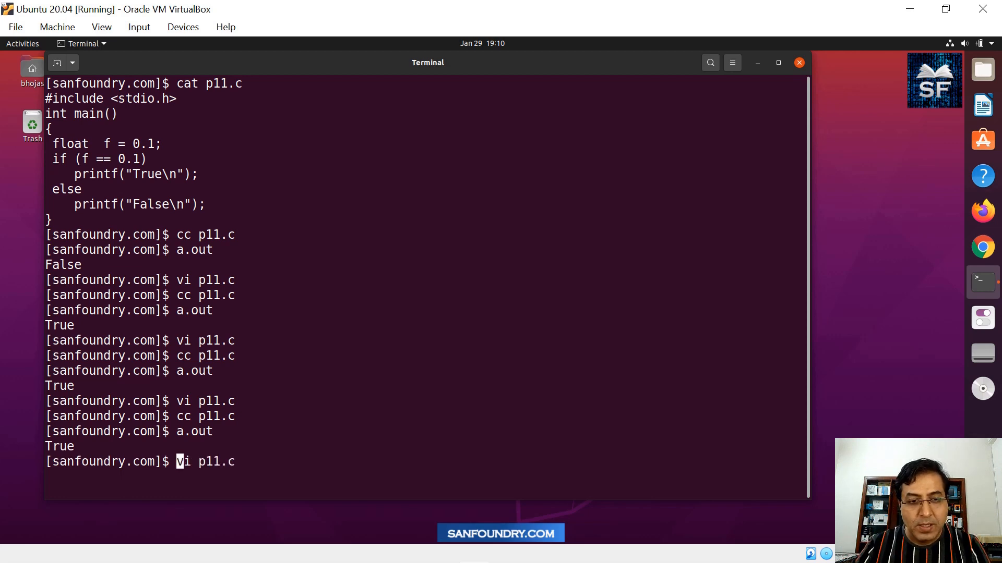
{"action": "key", "text": "Return"}
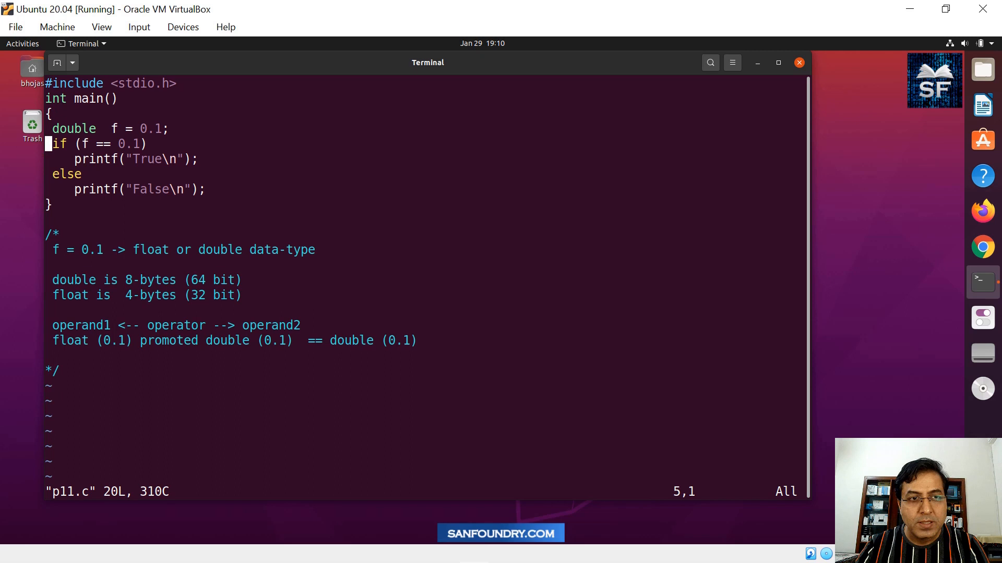